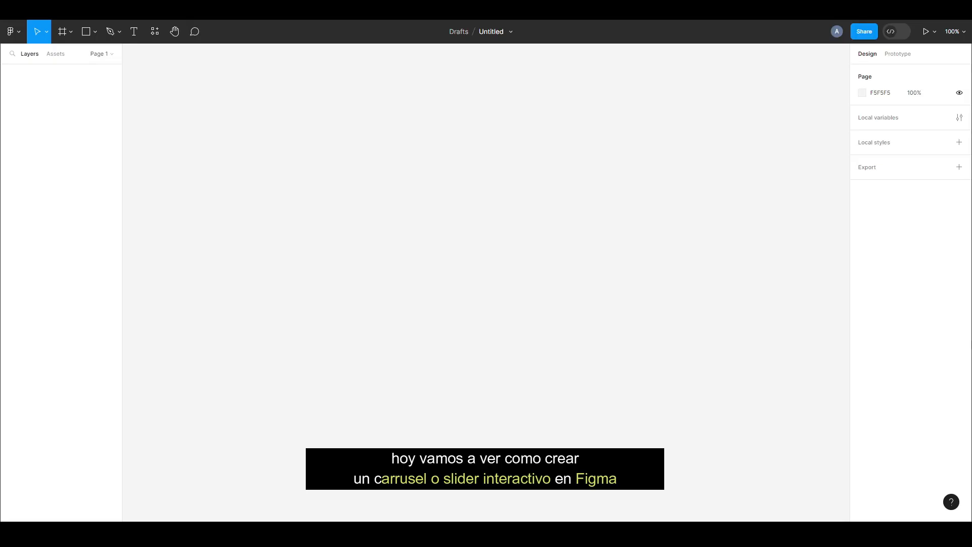
mouse_move(952, 342)
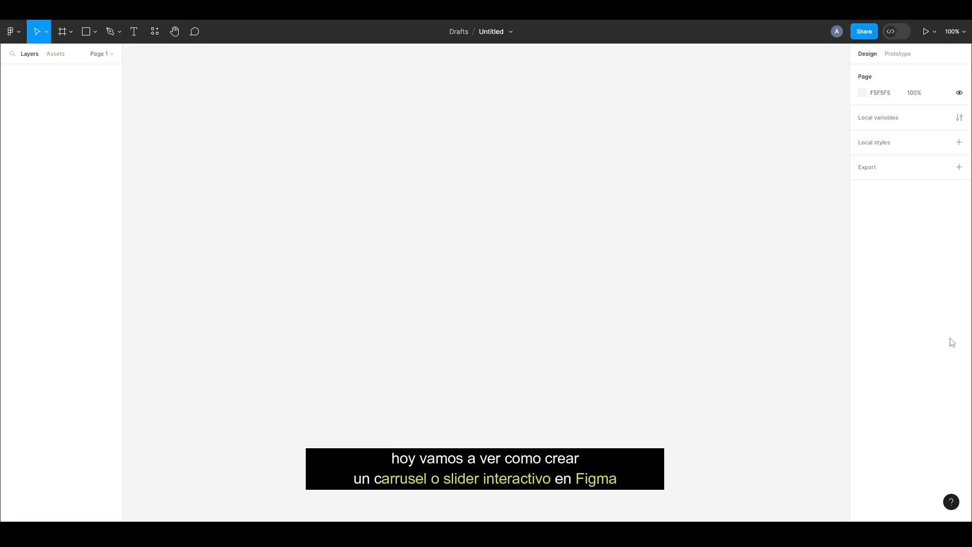
mouse_move(490, 434)
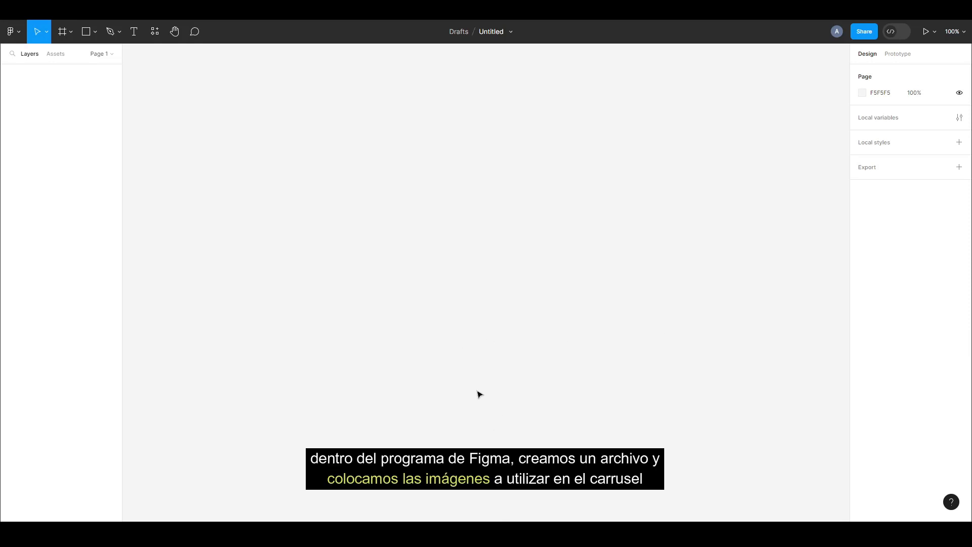
mouse_move(477, 376)
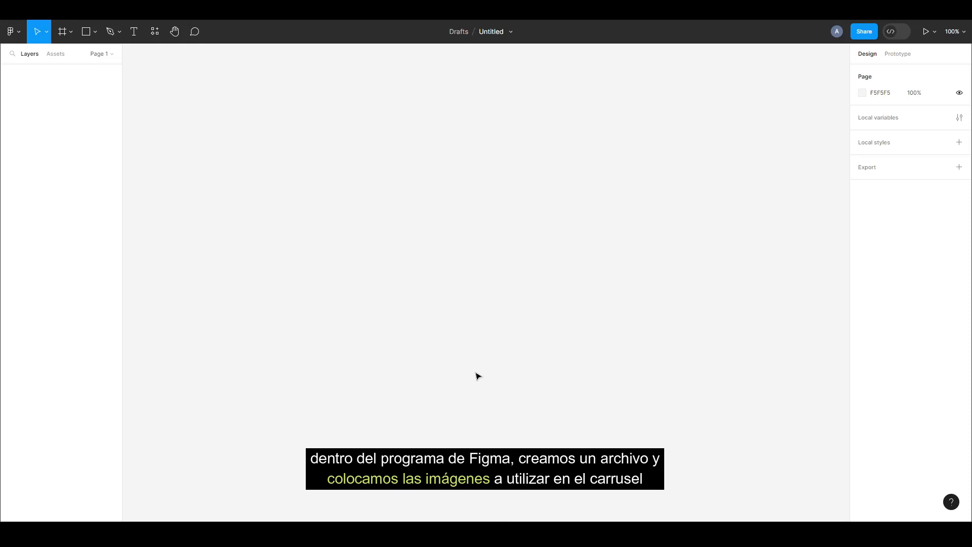
mouse_move(196, 499)
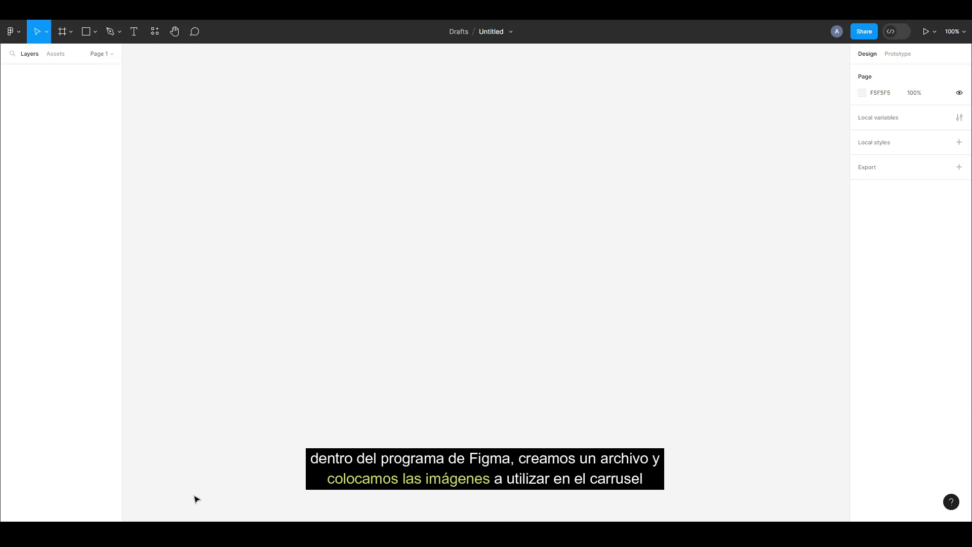
mouse_move(404, 380)
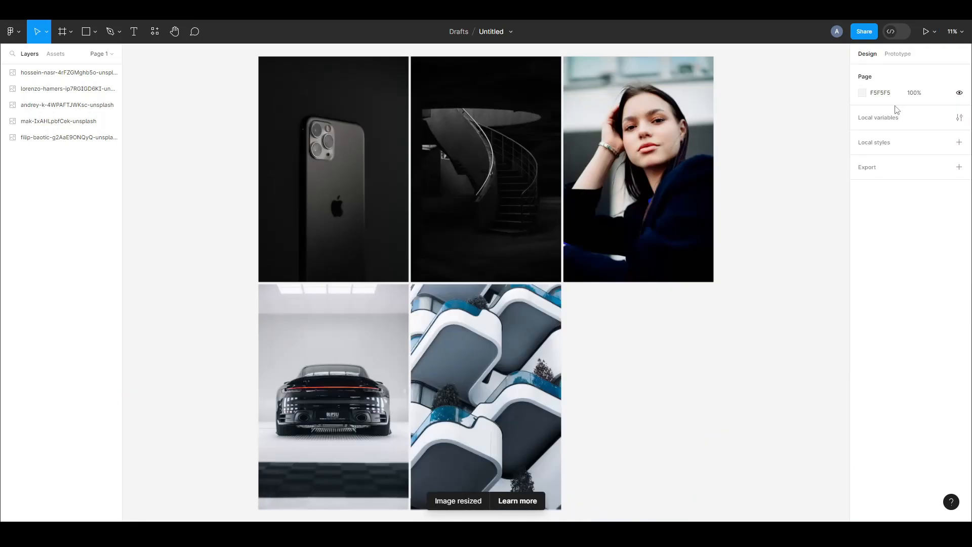
Step: Select all five photos, adjust the zoom to inspect them, and scale each to 340 × 510
key("ctrl+a")
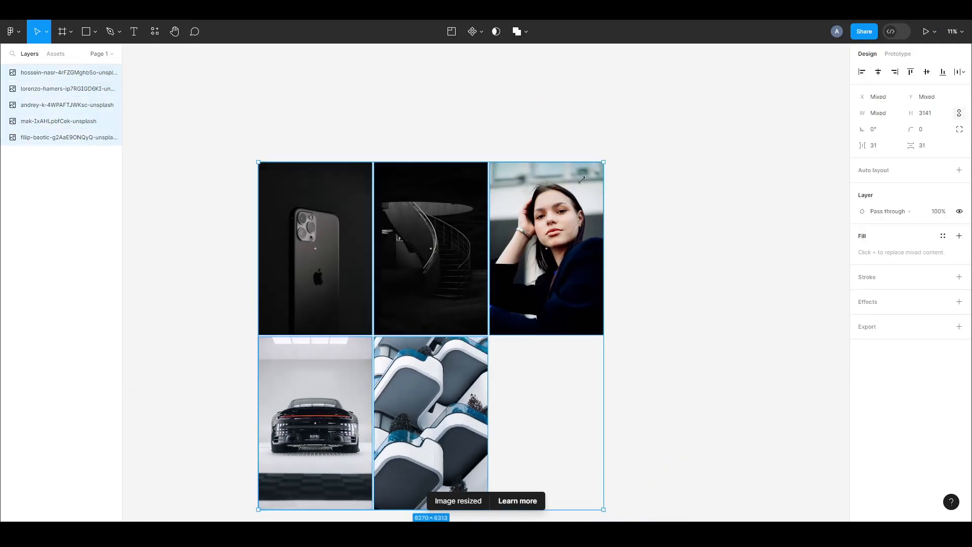
left_click(954, 31)
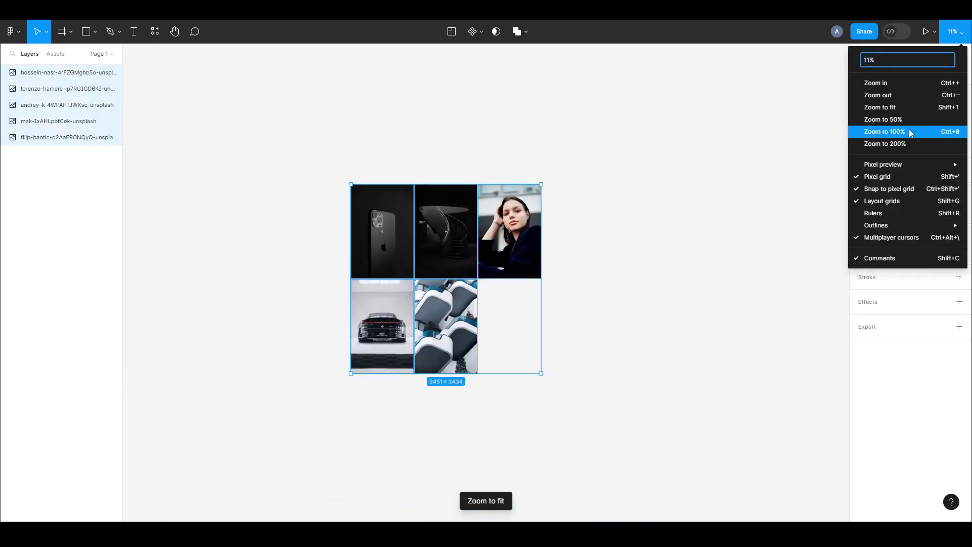
left_click(884, 130)
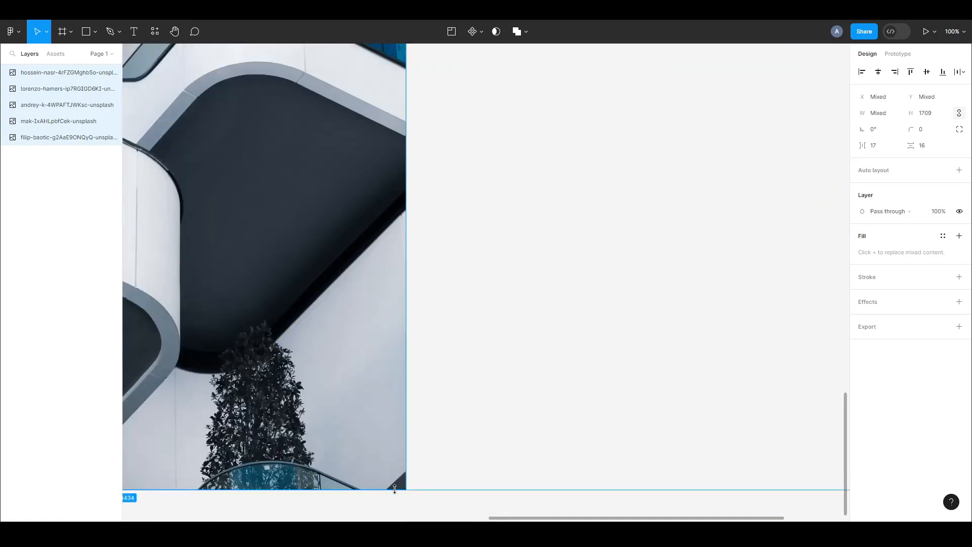
left_click(954, 31)
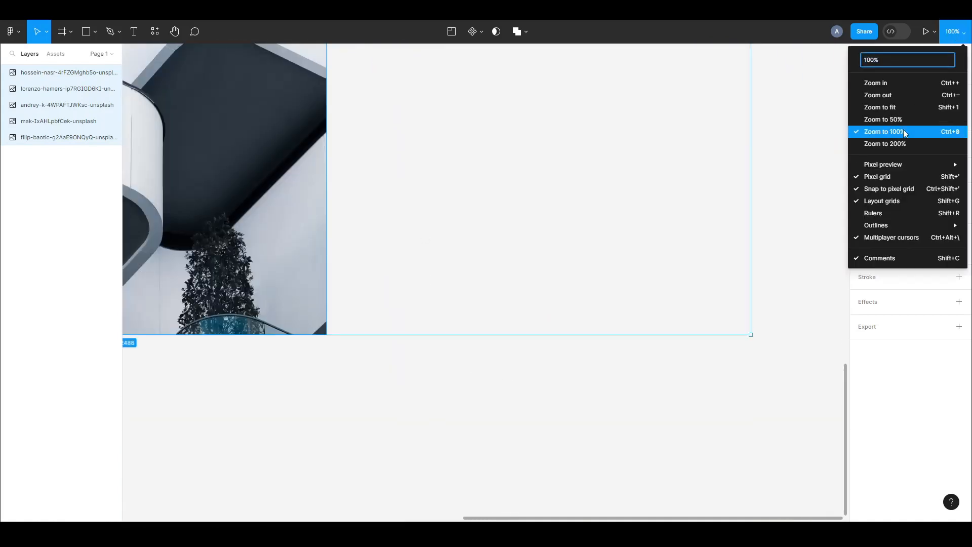
left_click(879, 106)
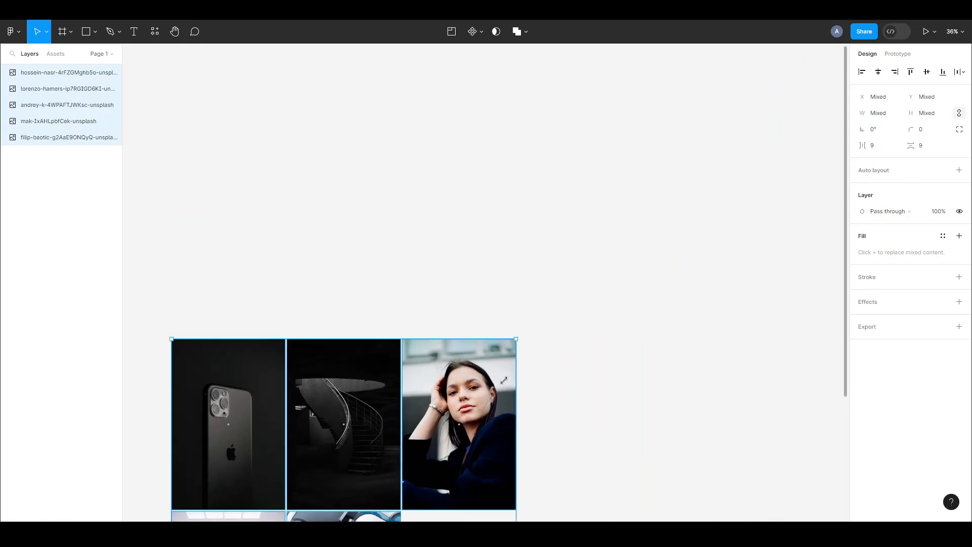
left_click(579, 218)
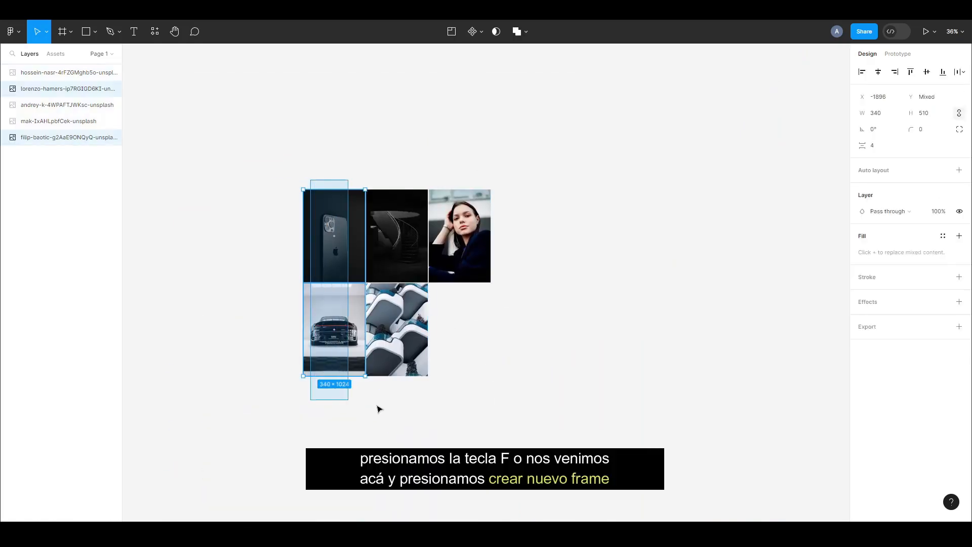
left_click(137, 75)
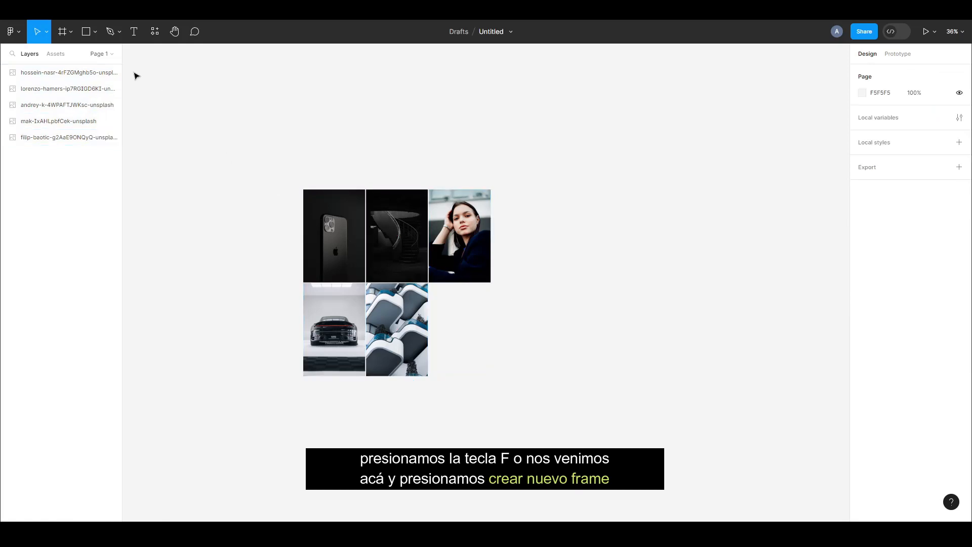
Step: Add an iPhone 14 Pro Max frame from the Frame tool presets beside the photo row
left_click(71, 32)
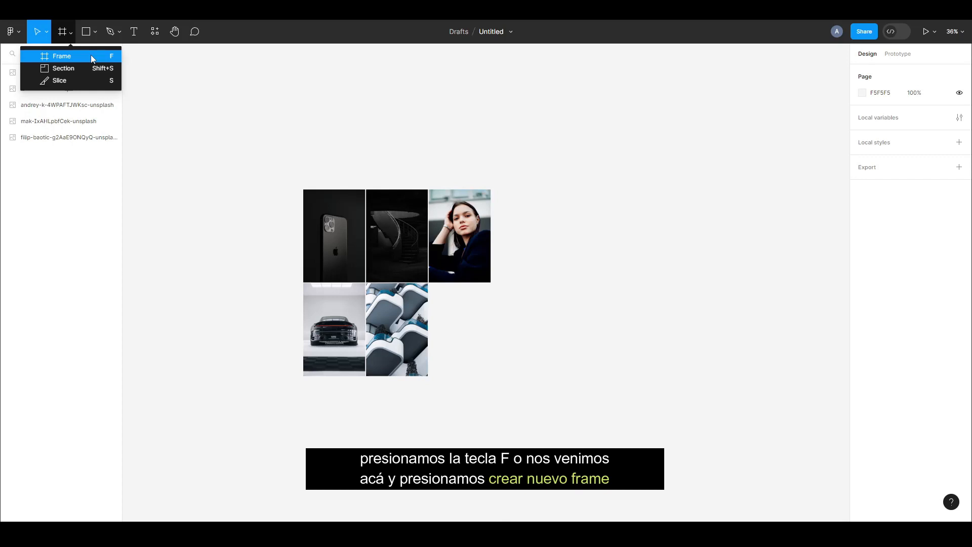
left_click(60, 56)
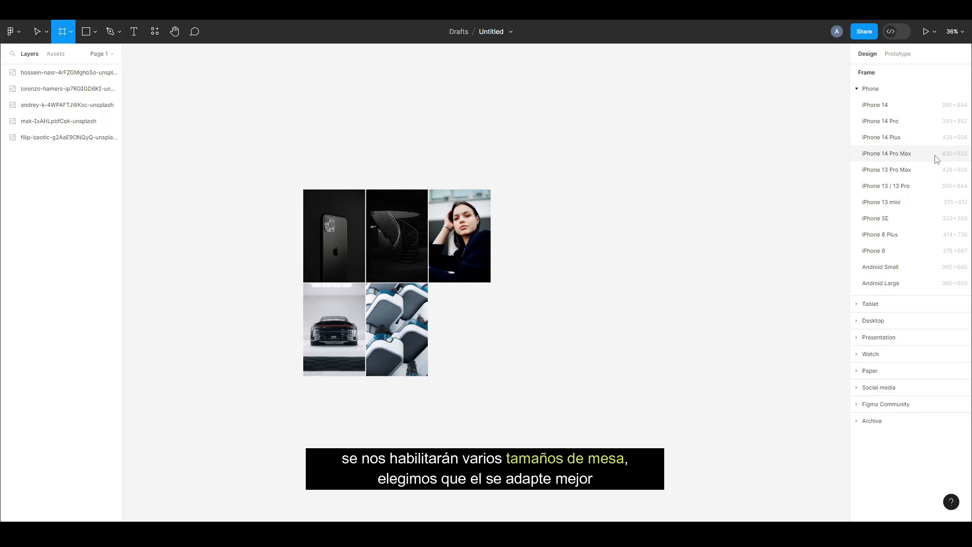
left_click(886, 153)
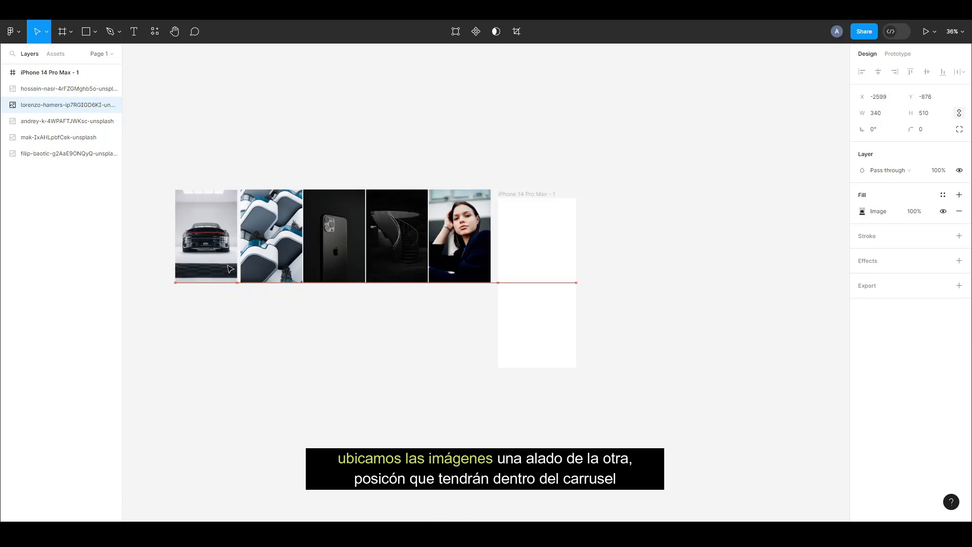
Step: Drag the row of five photos into the iPhone frame so the car photo shows first
left_click(206, 236)
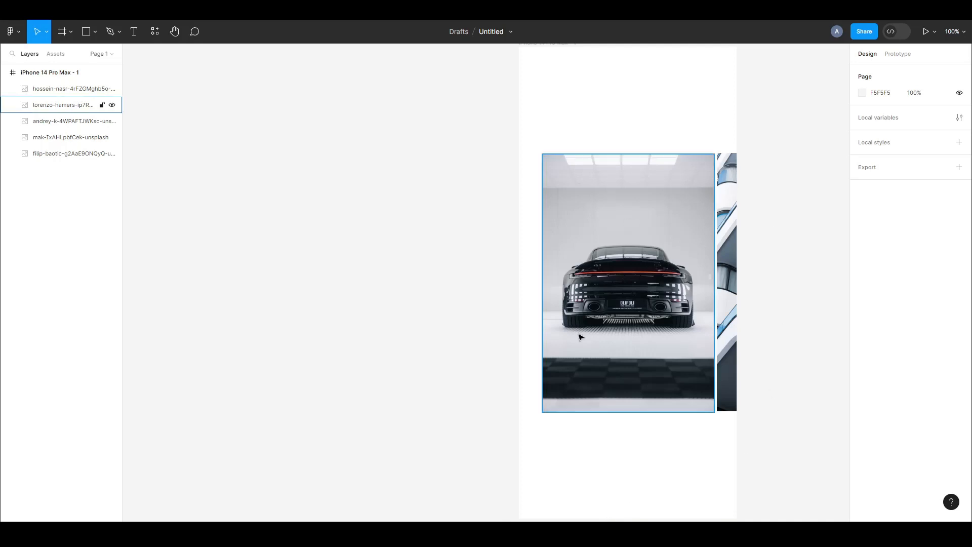
left_click(174, 31)
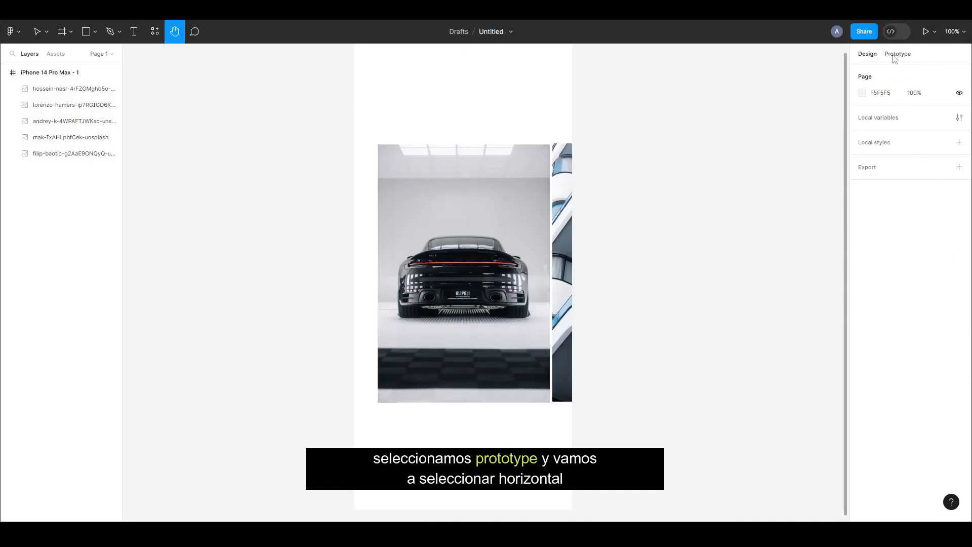
Step: In the Prototype panel, set the iPhone frame's overflow scrolling to Horizontal
left_click(897, 54)
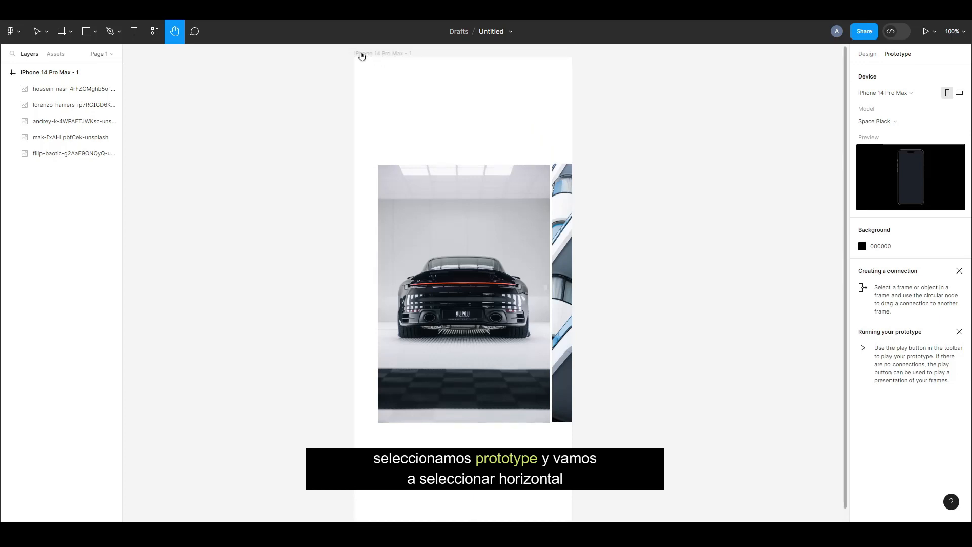
mouse_move(389, 53)
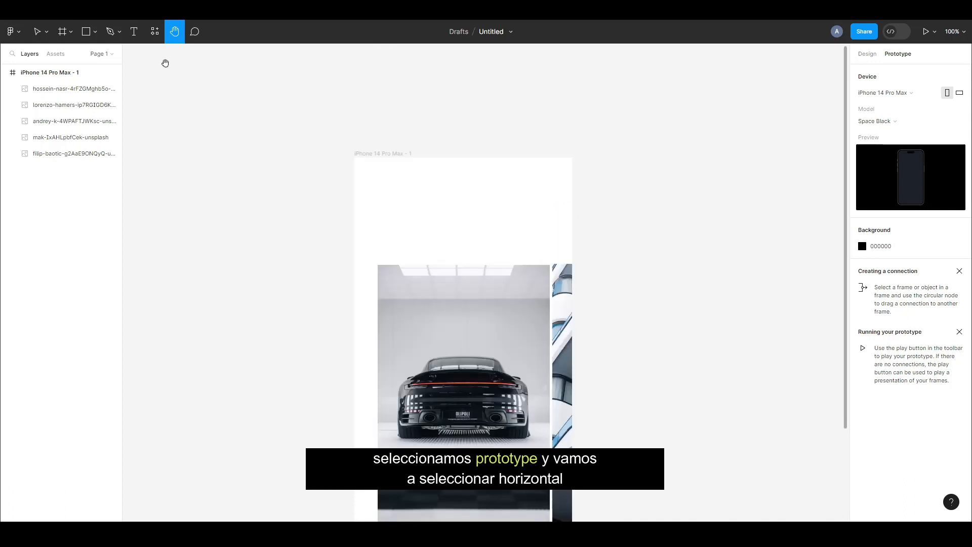
left_click(37, 31)
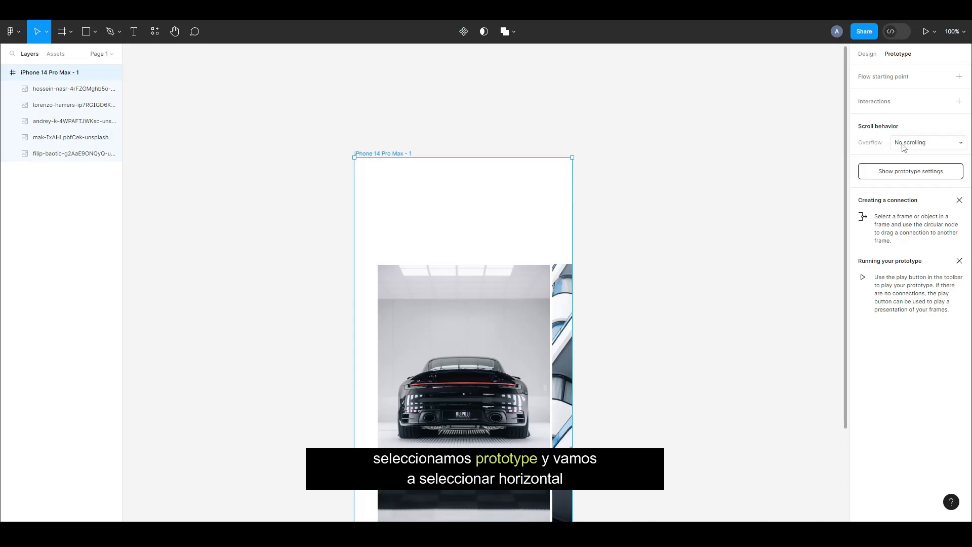
left_click(927, 142)
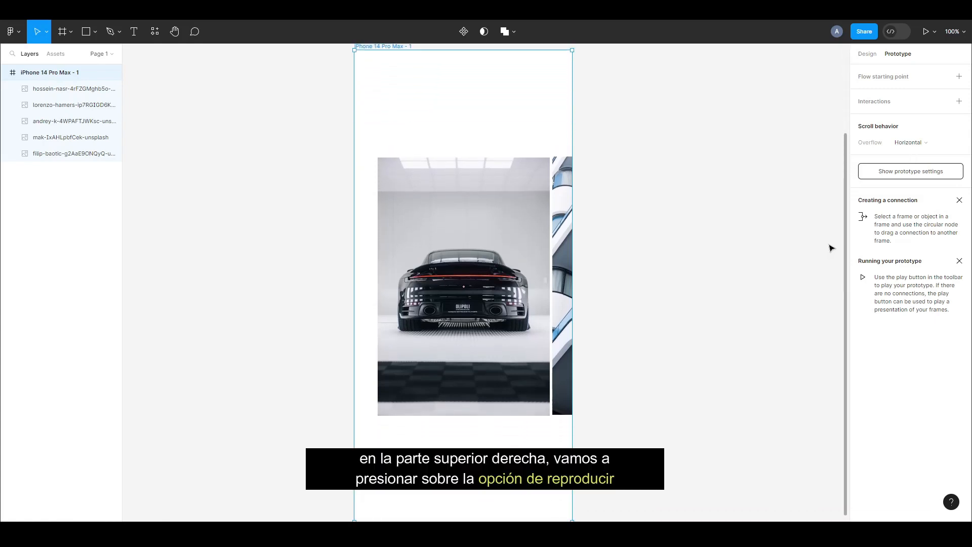
Step: Play the prototype and swipe the photo row sideways toward the second image
left_click(927, 32)
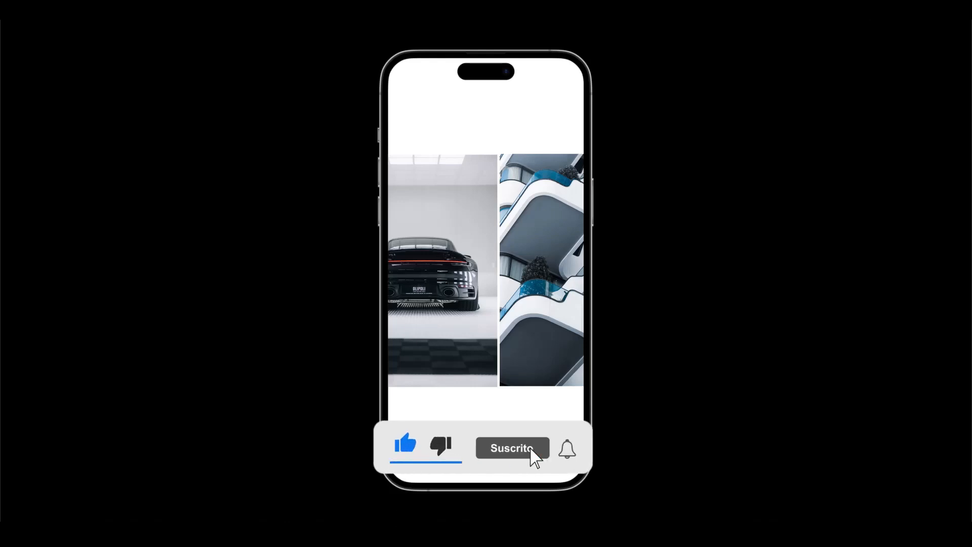
left_click(564, 447)
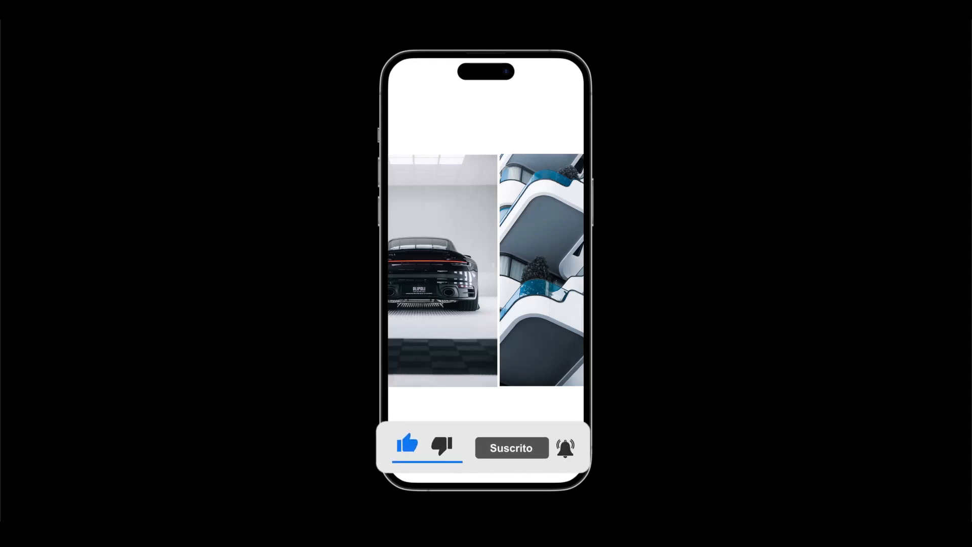